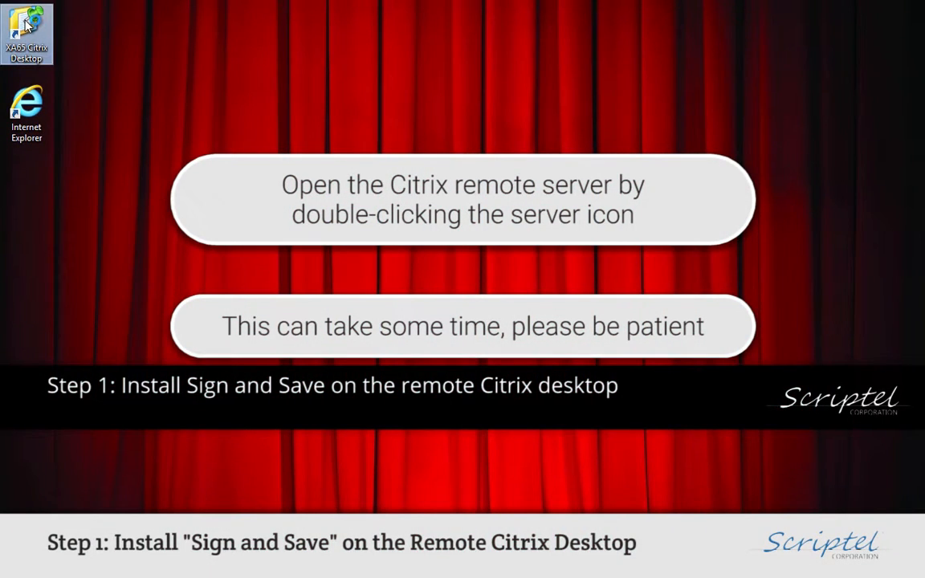
Open the XA65 Citrix Desktop and launch Internet Explorer inside it.
{"action": "double_click", "coordinate": [26, 29]}
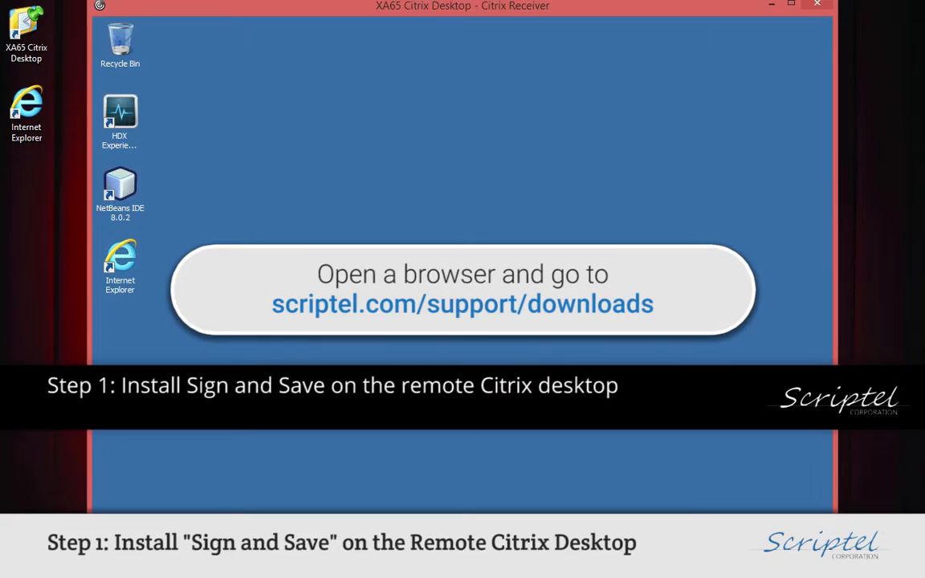
{"action": "double_click", "coordinate": [119, 265]}
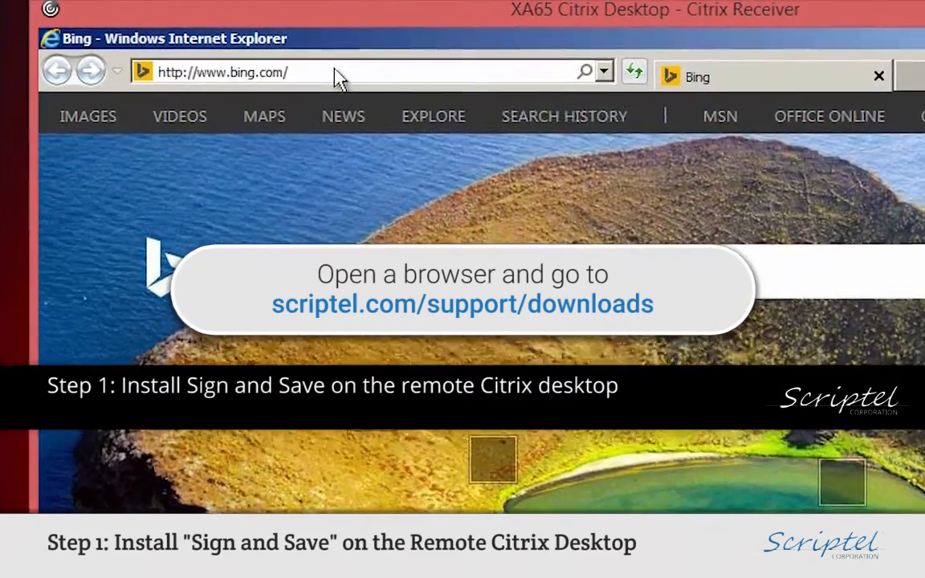
Load scriptel.com/support/downloads, choose Microsoft Windows and scroll to Sign and Save.
{"action": "type", "text": "scriptel.com/"}
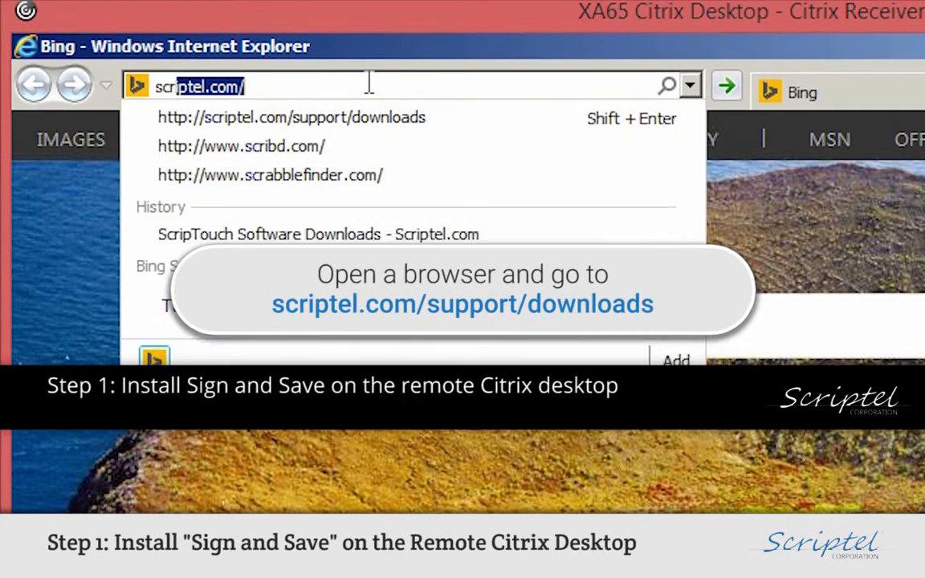
{"action": "type", "text": "scriptel.com"}
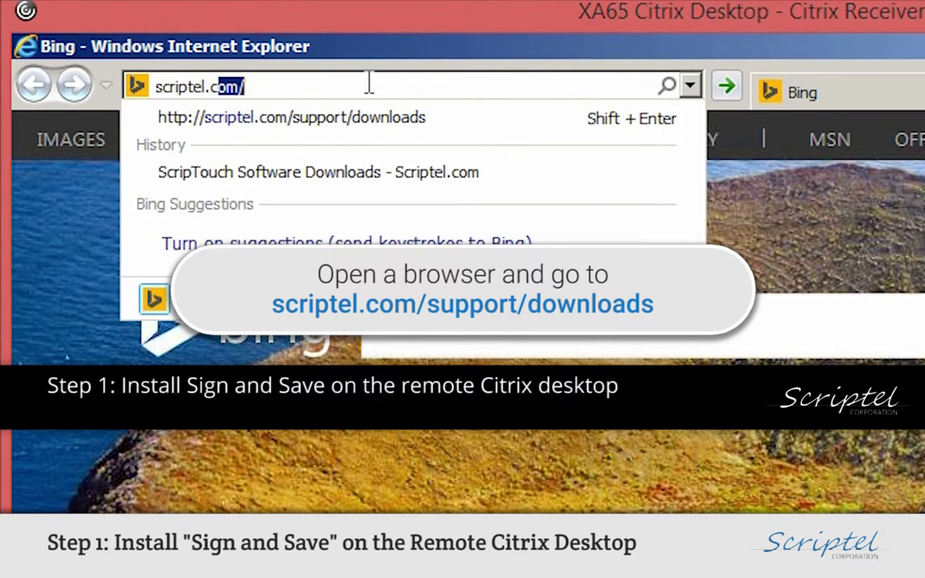
{"action": "type", "text": "/support/"}
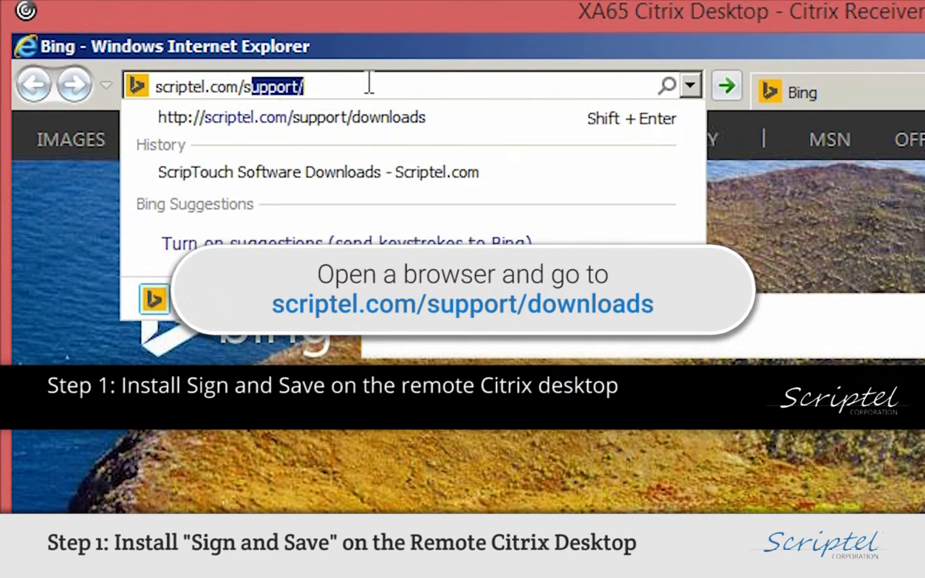
{"action": "type", "text": "downloads"}
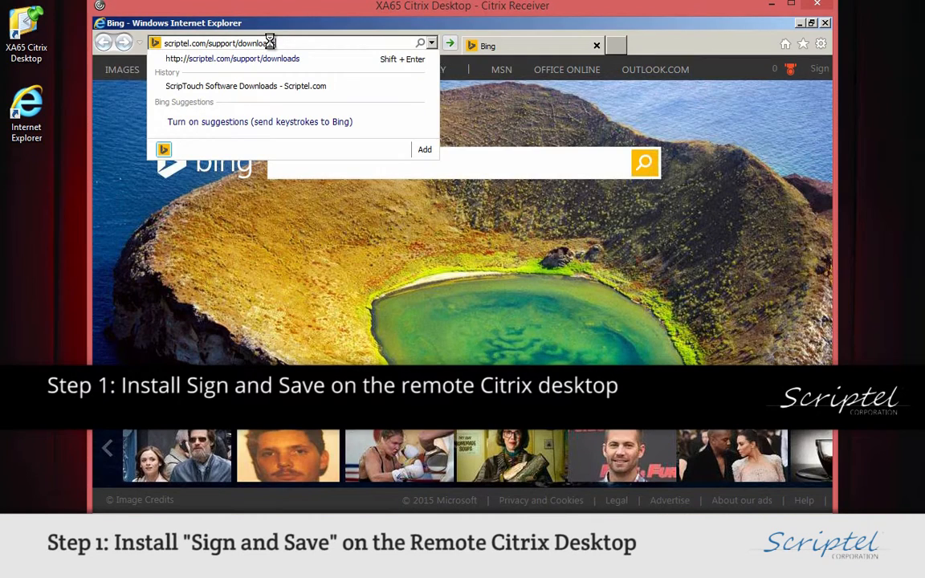
{"action": "left_click", "coordinate": [231, 58]}
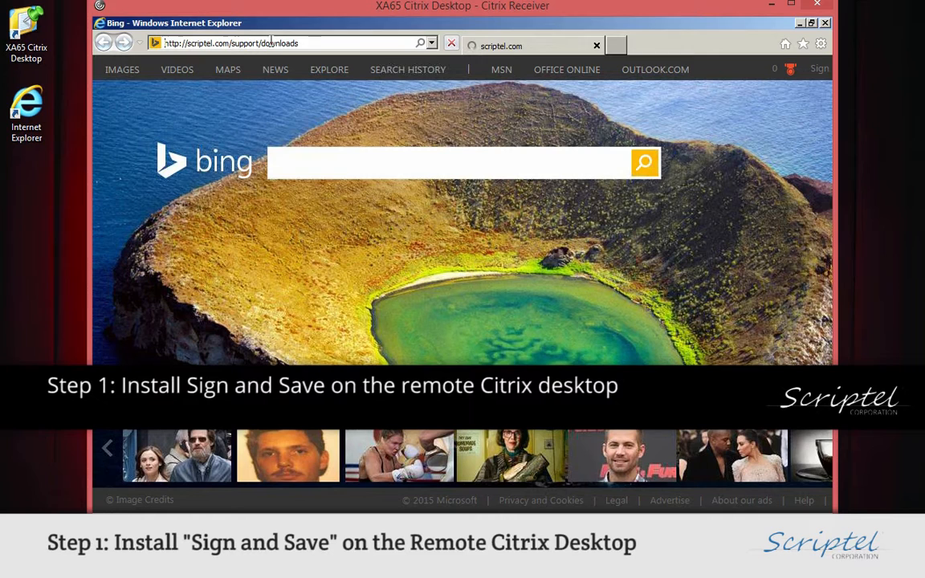
{"action": "key", "text": "Return"}
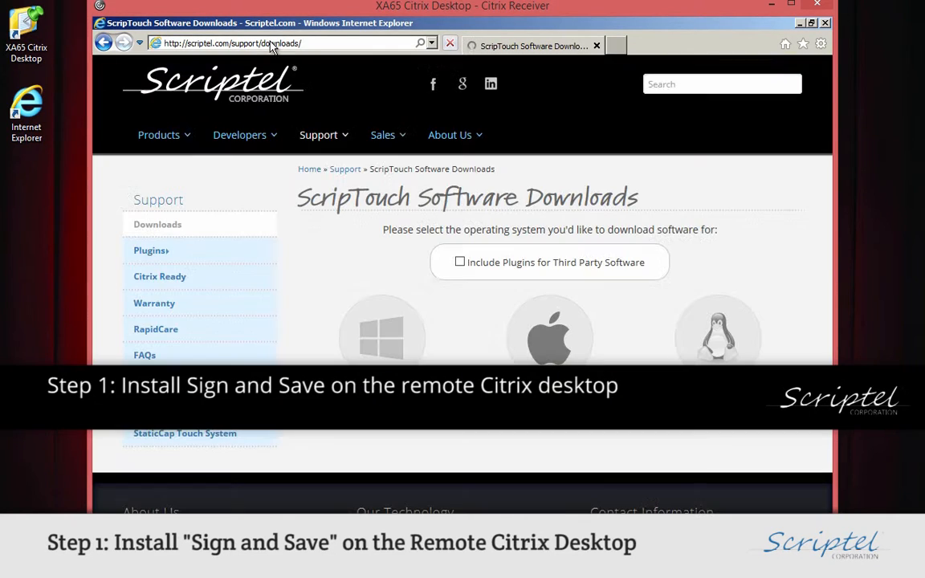
{"action": "left_click", "coordinate": [382, 332]}
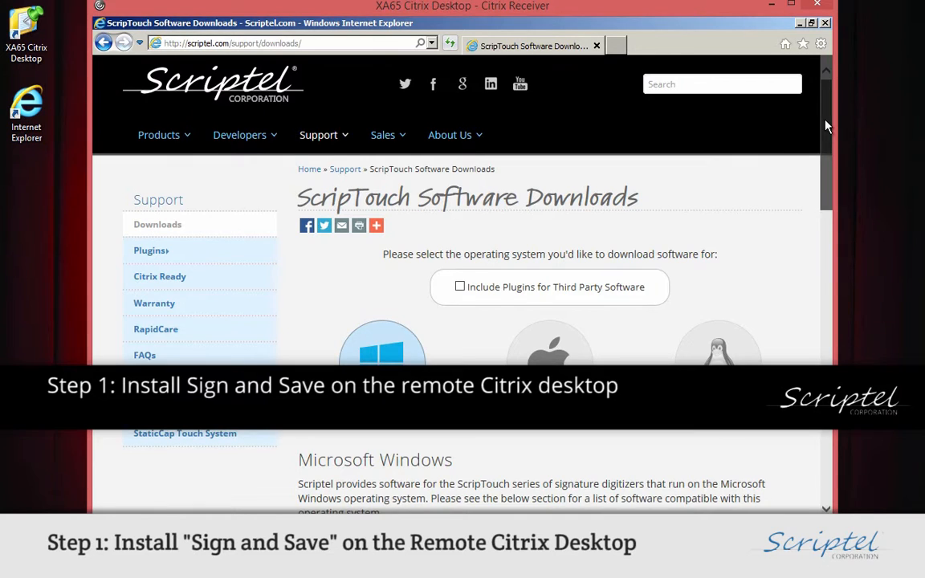
{"action": "scroll", "scroll_direction": "down", "scroll_amount": 3}
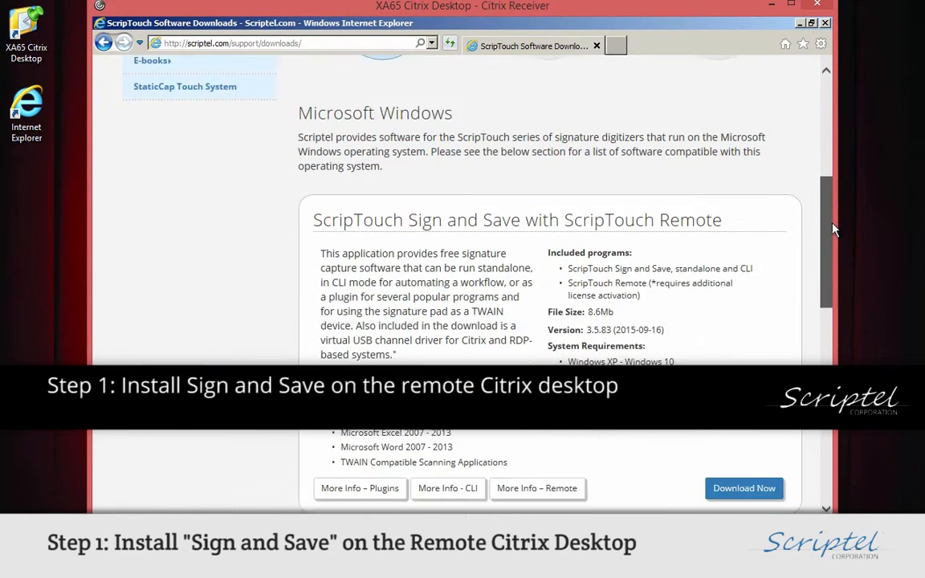
{"action": "scroll", "scroll_direction": "down", "scroll_amount": 3}
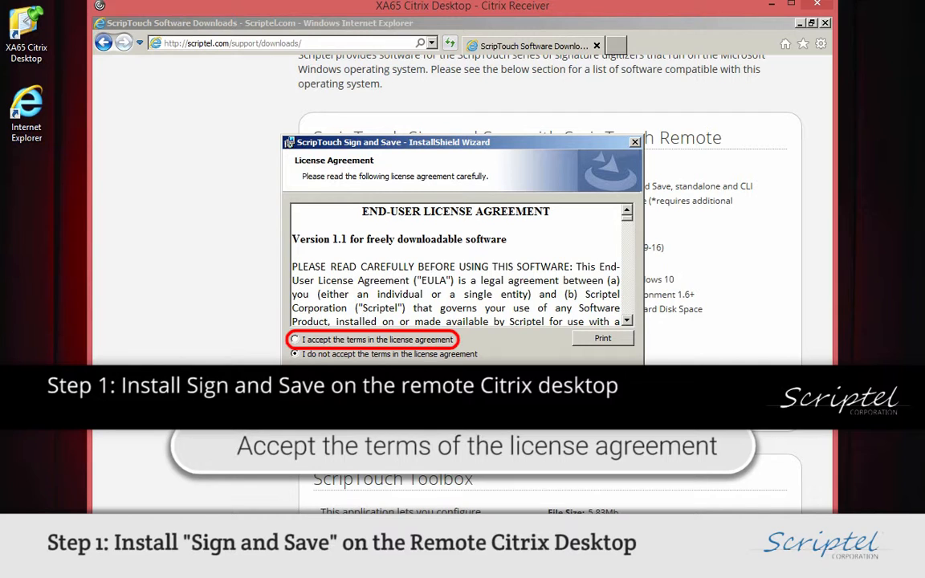
Accept the license agreement and finish installing ScripTouch Sign and Save.
{"action": "left_click", "coordinate": [295, 339]}
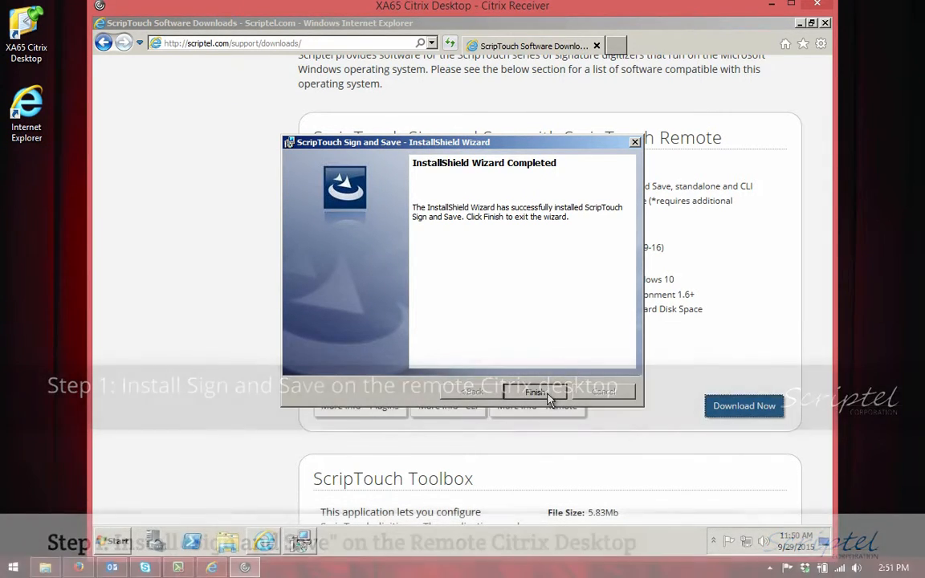
{"action": "left_click", "coordinate": [535, 392]}
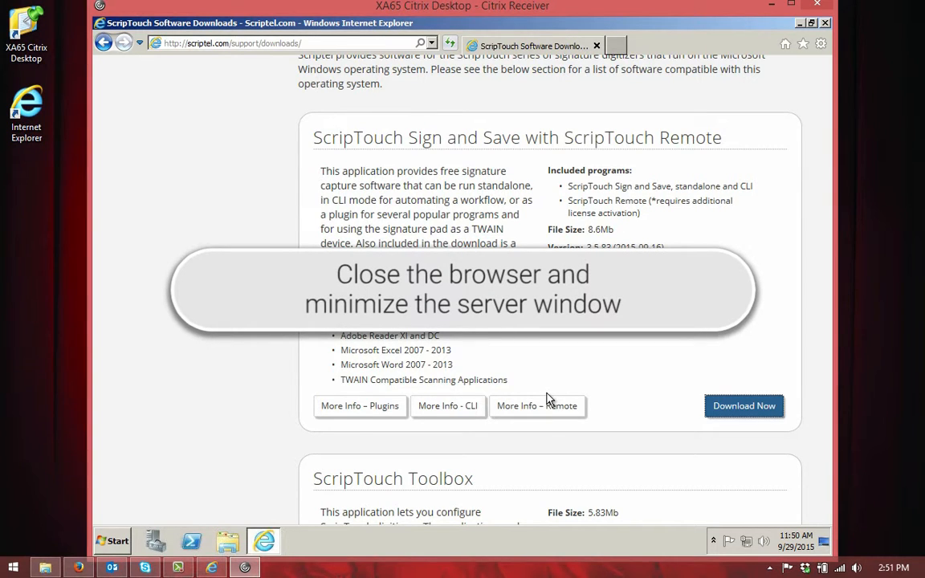
{"action": "mouse_move", "coordinate": [658, 176]}
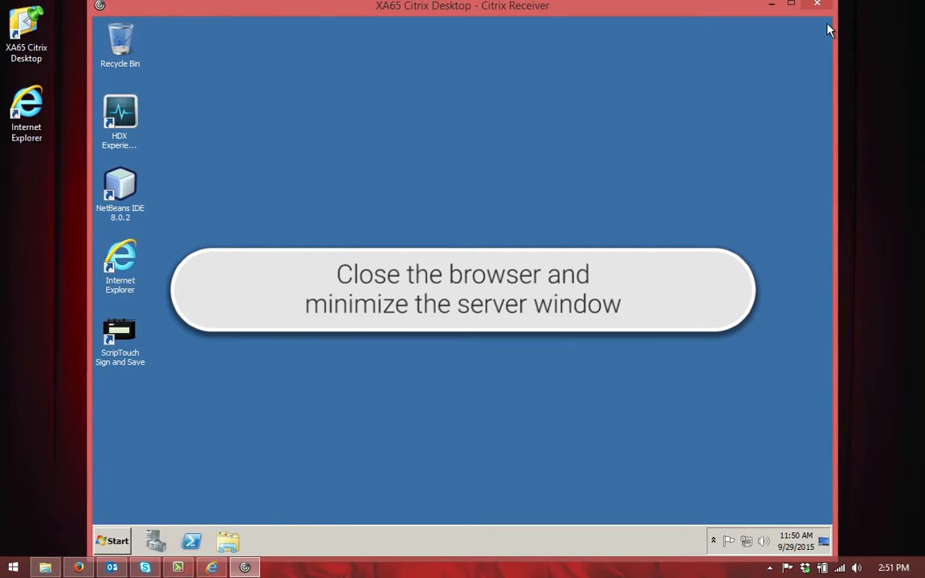
Minimize the Citrix Receiver remote desktop window to show the local desktop.
{"action": "left_click", "coordinate": [789, 5]}
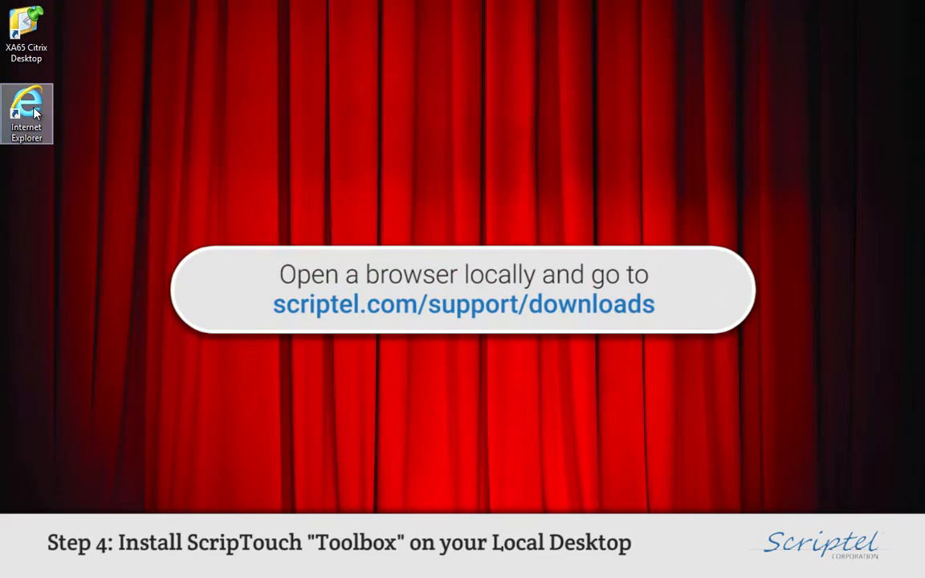
Load the Scriptel support downloads page in the local Internet Explorer.
{"action": "double_click", "coordinate": [25, 112]}
{"action": "type", "text": "scripte"}
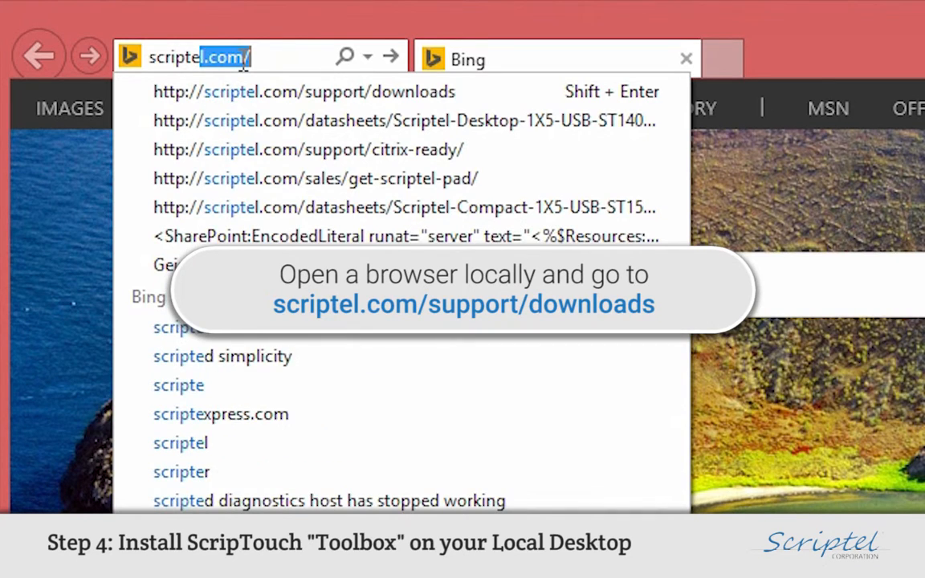
{"action": "type", "text": "/"}
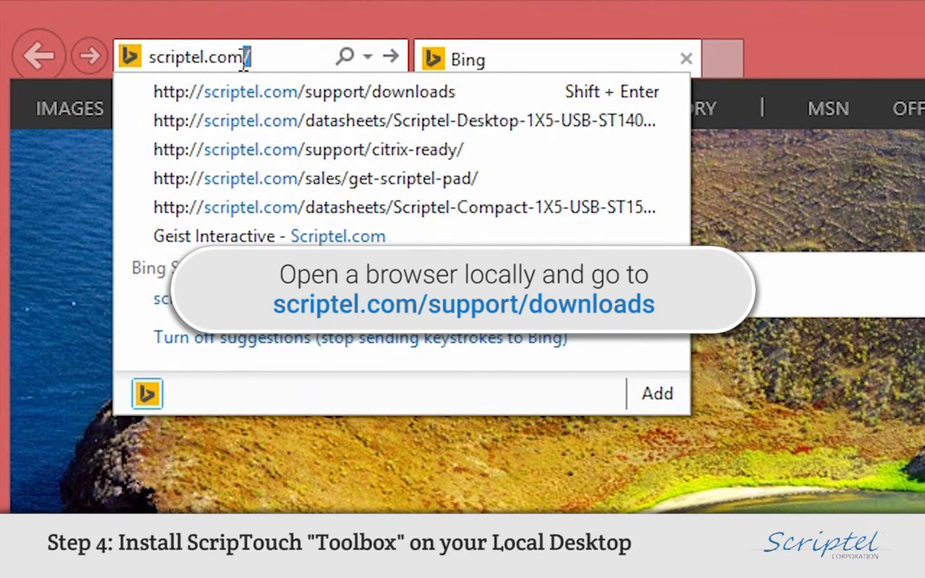
{"action": "type", "text": "/support/download"}
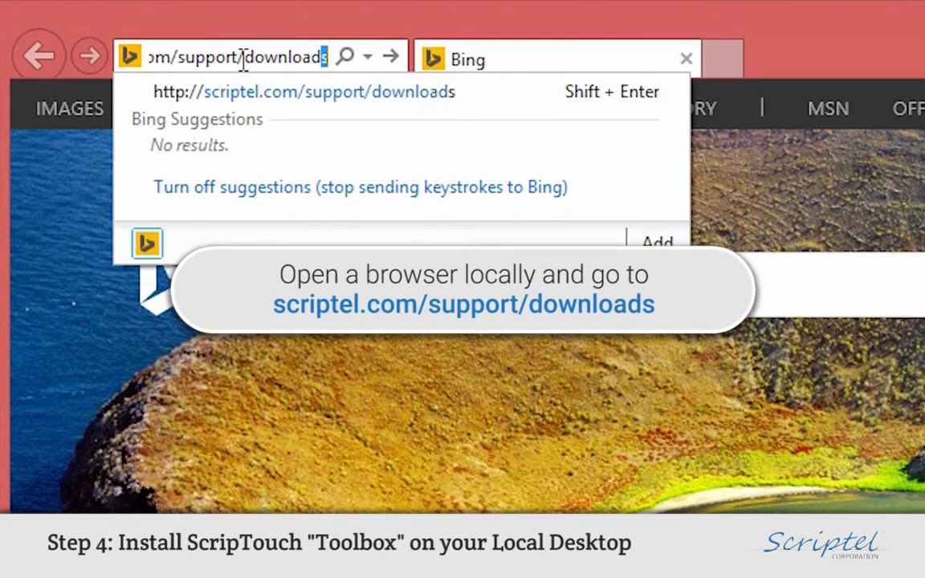
{"action": "key", "text": "Return"}
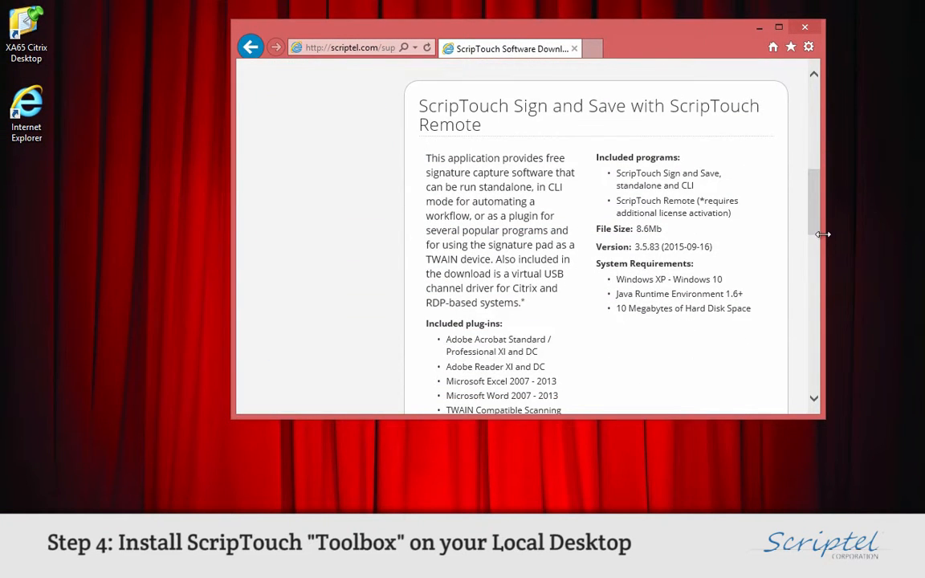
{"action": "scroll", "scroll_direction": "down", "scroll_amount": 3}
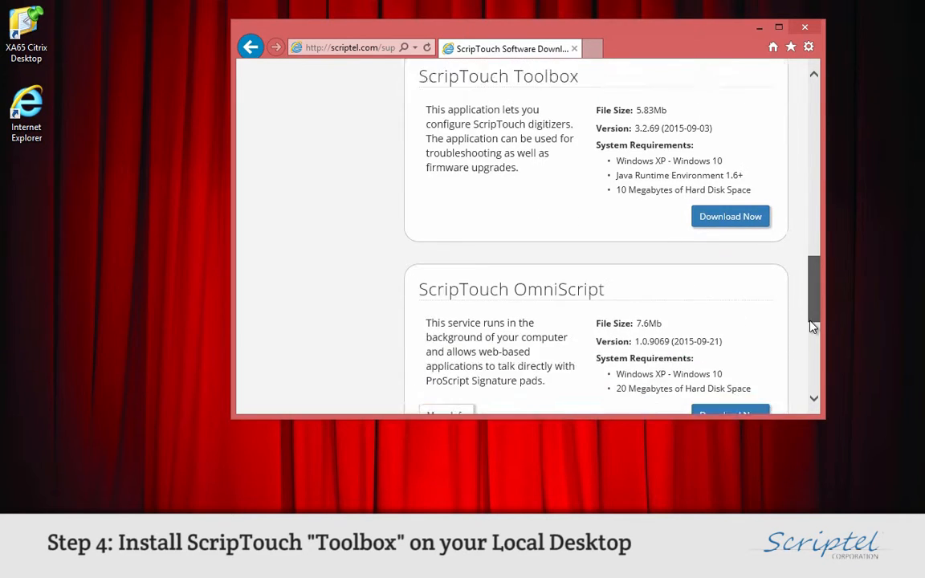
{"action": "scroll", "scroll_direction": "up", "scroll_amount": 3}
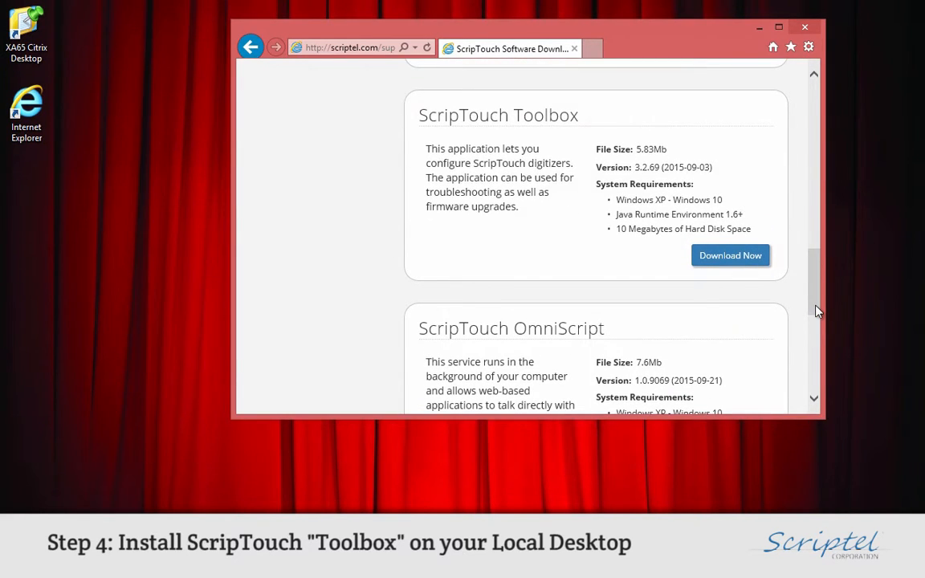
{"action": "mouse_move", "coordinate": [729, 255]}
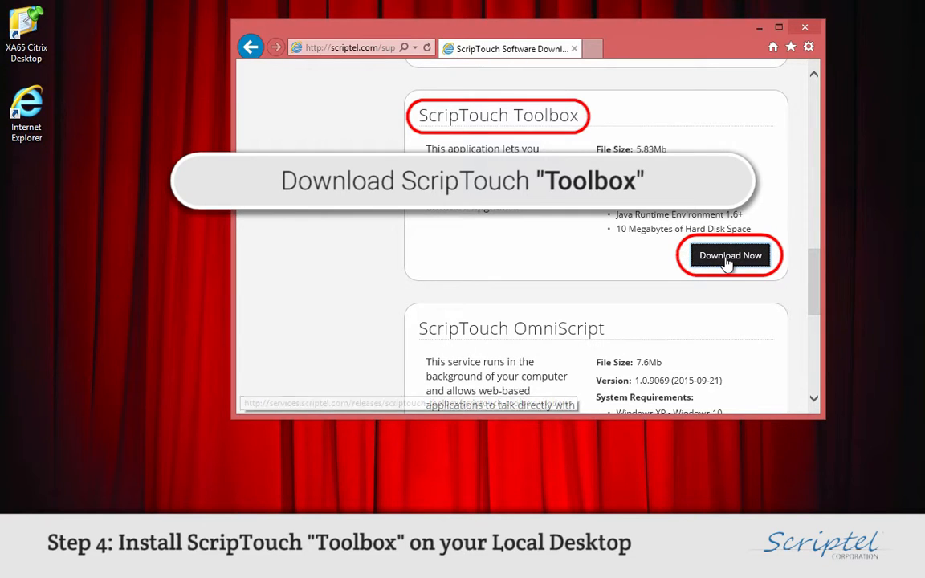
Download the ScripTouch Toolbox installer and run it.
{"action": "left_click", "coordinate": [729, 255]}
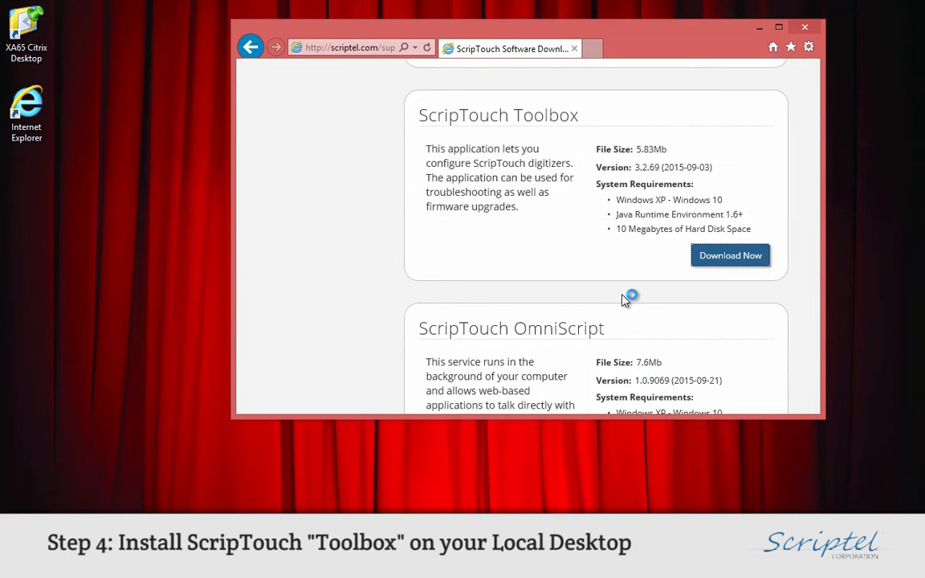
{"action": "left_click", "coordinate": [729, 254]}
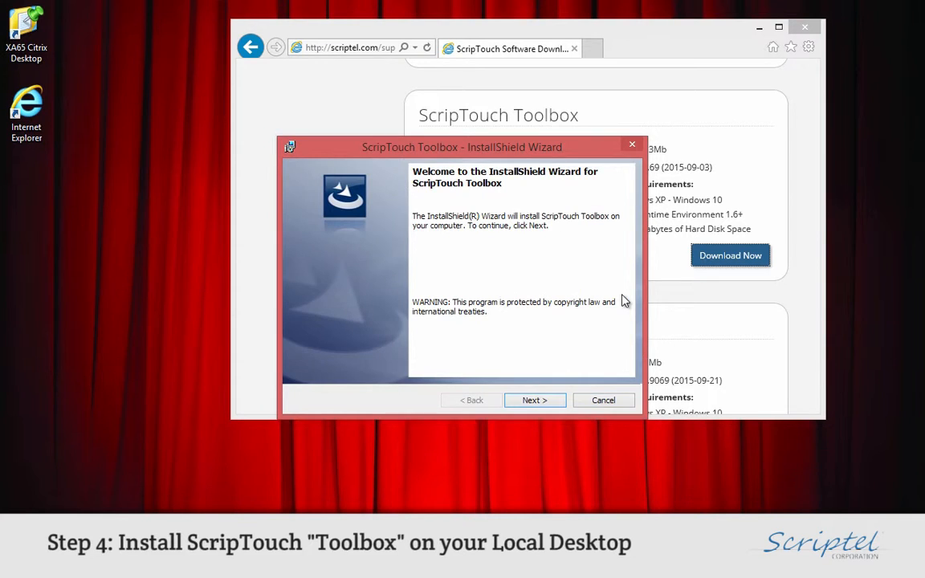
Accept the license, keep the Complete setup type, install ScripTouch Toolbox and finish.
{"action": "left_click", "coordinate": [534, 400]}
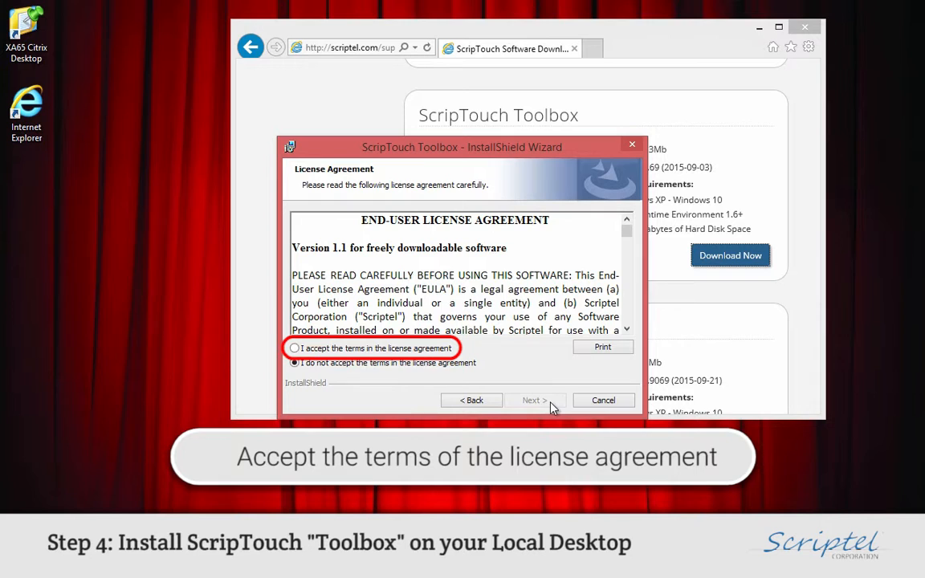
{"action": "left_click", "coordinate": [294, 346]}
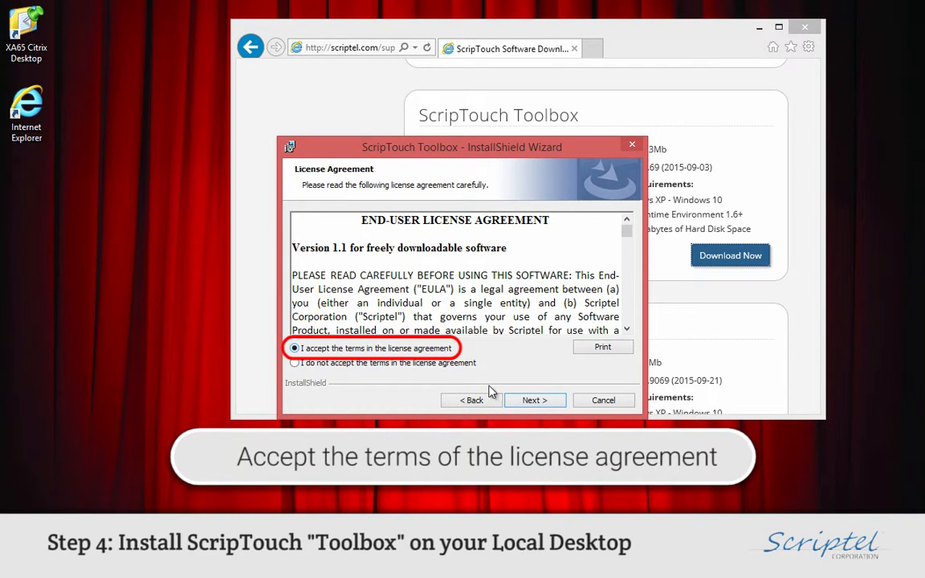
{"action": "left_click", "coordinate": [533, 399]}
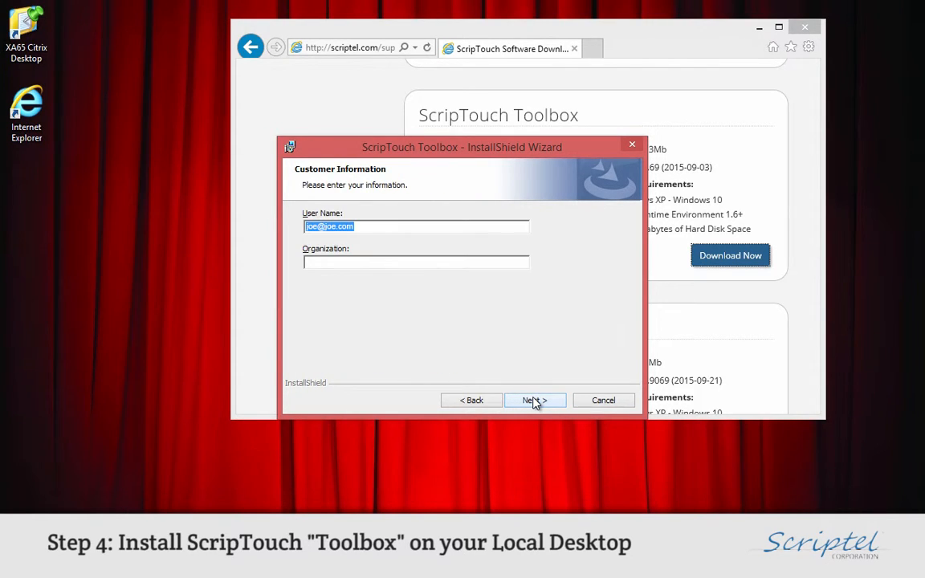
{"action": "left_click", "coordinate": [535, 400]}
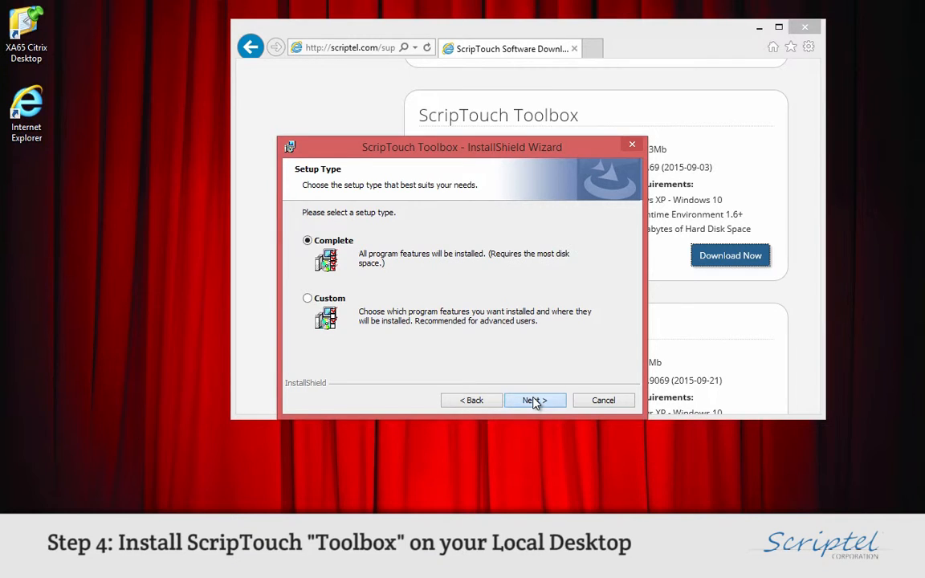
{"action": "left_click", "coordinate": [530, 400]}
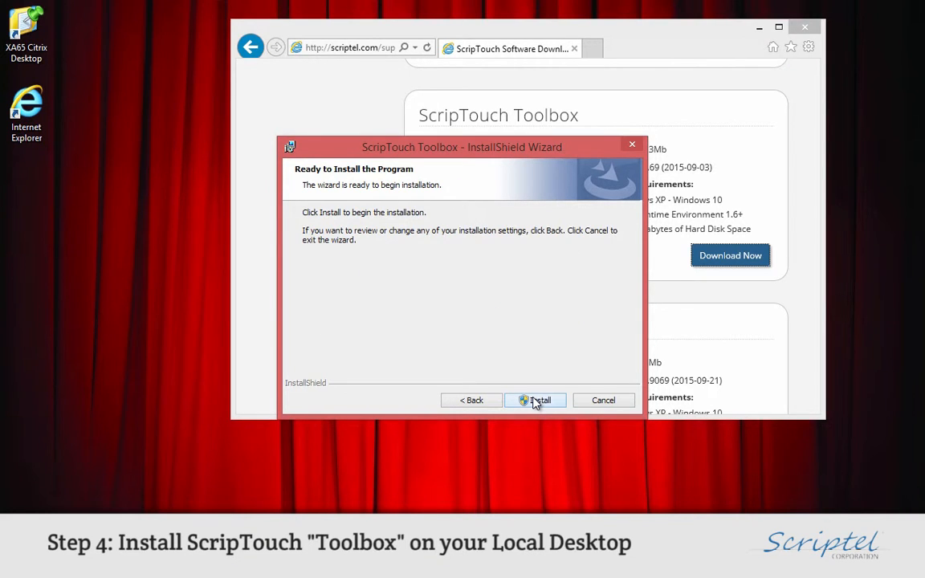
{"action": "left_click", "coordinate": [534, 400]}
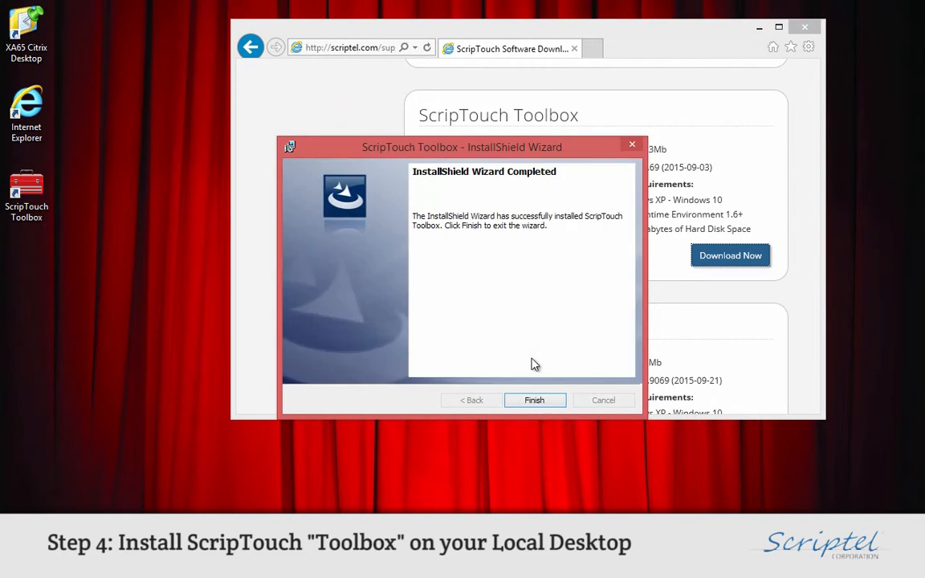
{"action": "left_click", "coordinate": [533, 400]}
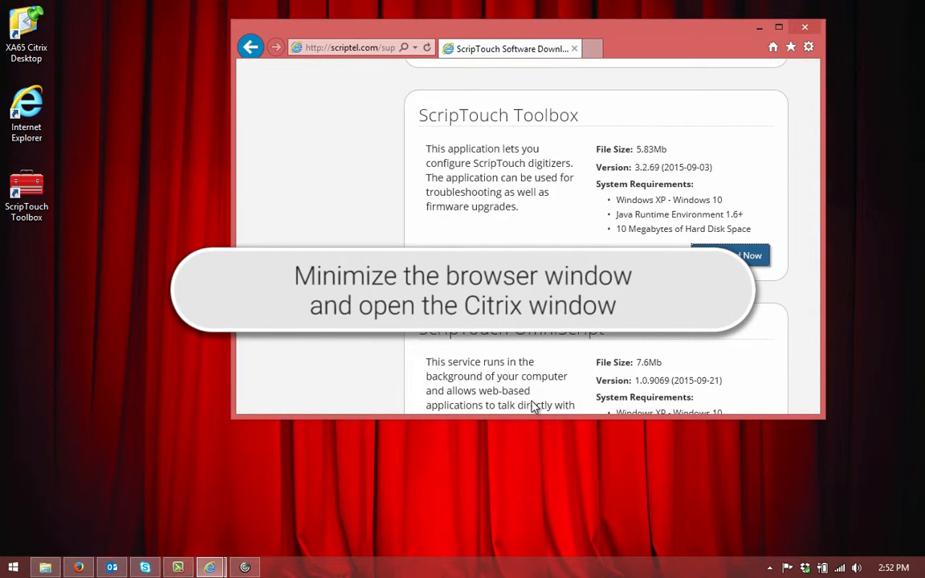
{"action": "mouse_move", "coordinate": [716, 100]}
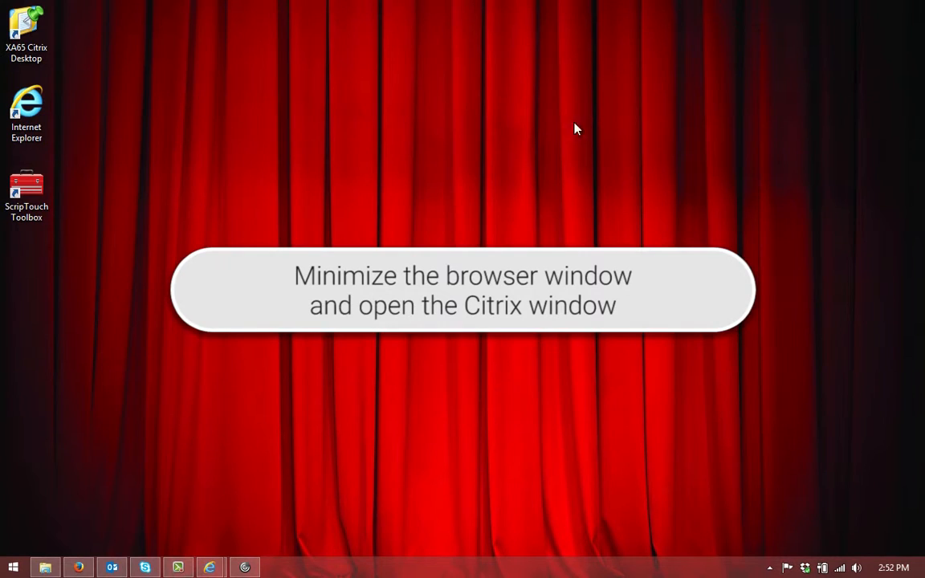
Bring the XA65 Citrix Desktop window back up from the taskbar.
{"action": "left_click", "coordinate": [244, 568]}
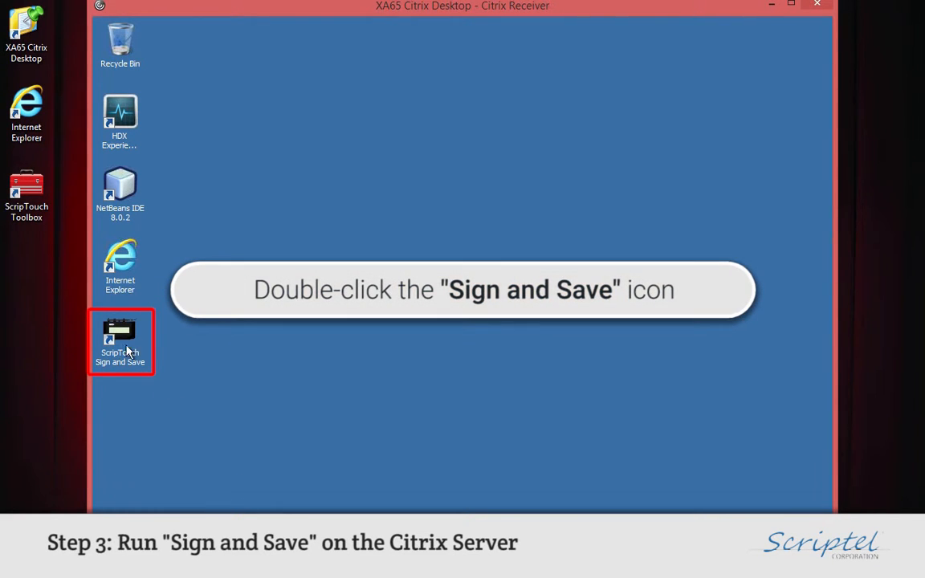
Launch ScripTouch Sign and Save on the Citrix desktop until its signature window appears.
{"action": "double_click", "coordinate": [119, 337]}
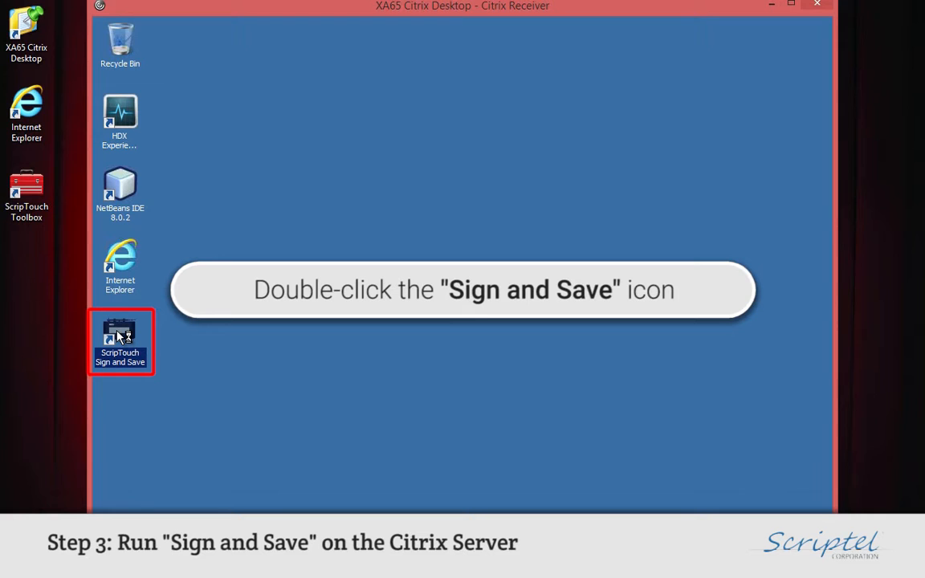
{"action": "double_click", "coordinate": [119, 331]}
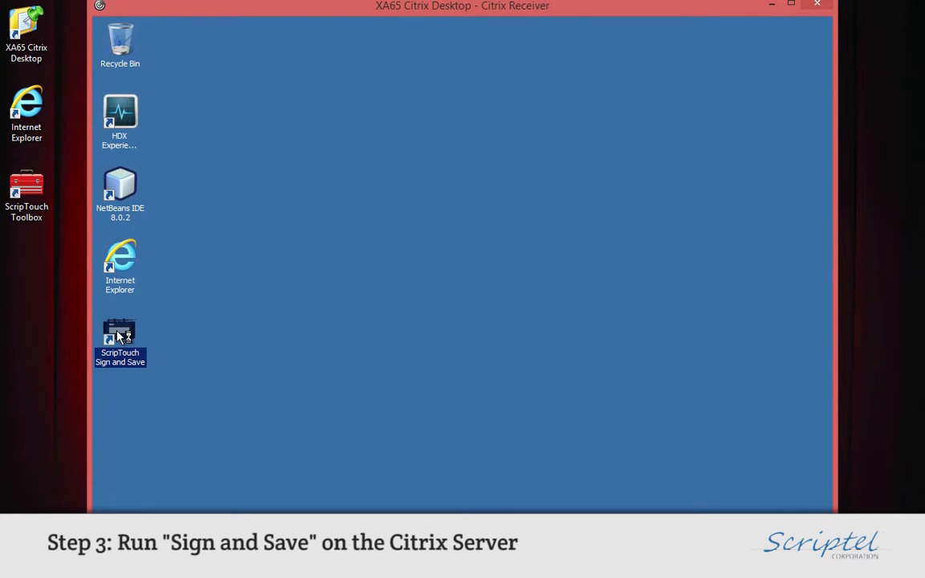
{"action": "double_click", "coordinate": [118, 337]}
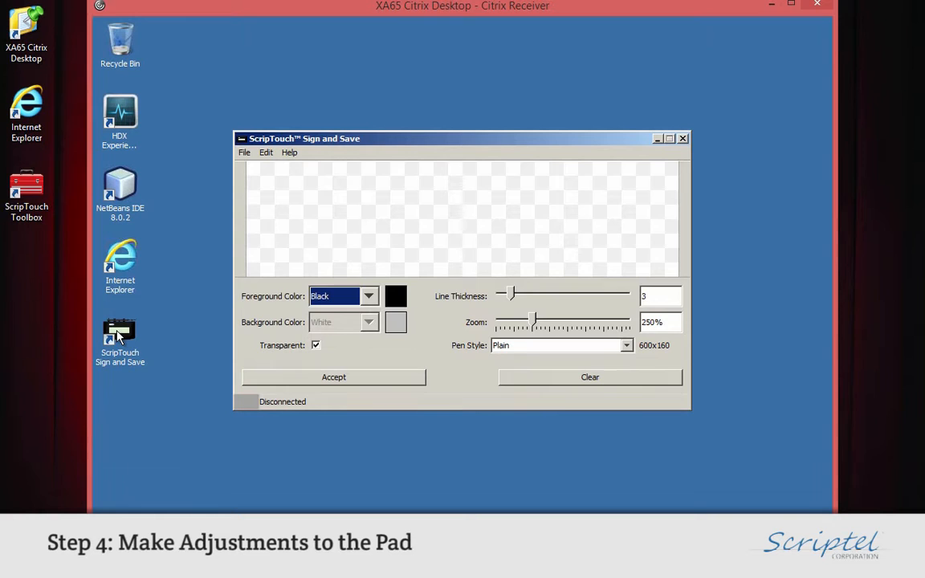
{"action": "left_click", "coordinate": [25, 193]}
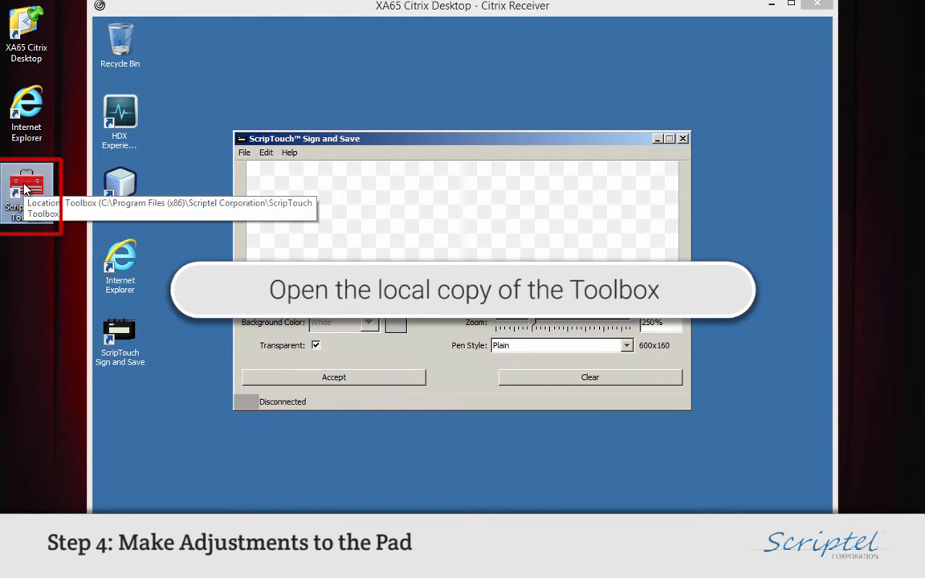
In the local ScripTouch Toolbox Output settings, enable Stream output and Compress output.
{"action": "double_click", "coordinate": [26, 189]}
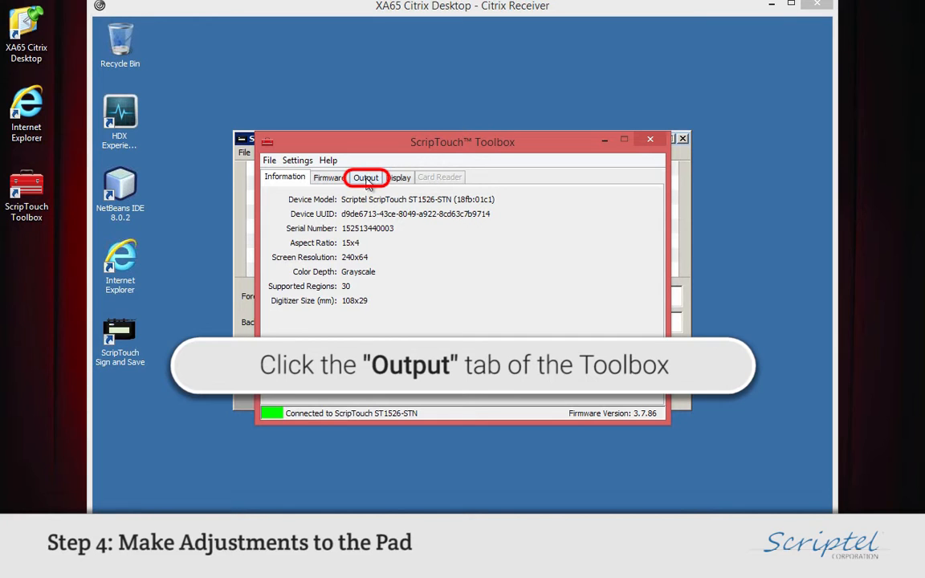
{"action": "left_click", "coordinate": [364, 176]}
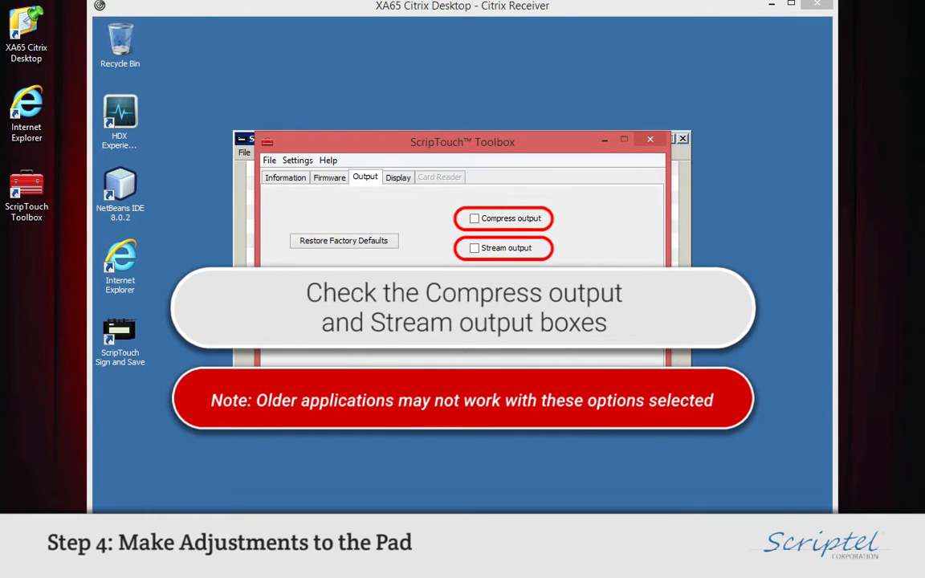
{"action": "mouse_move", "coordinate": [520, 255]}
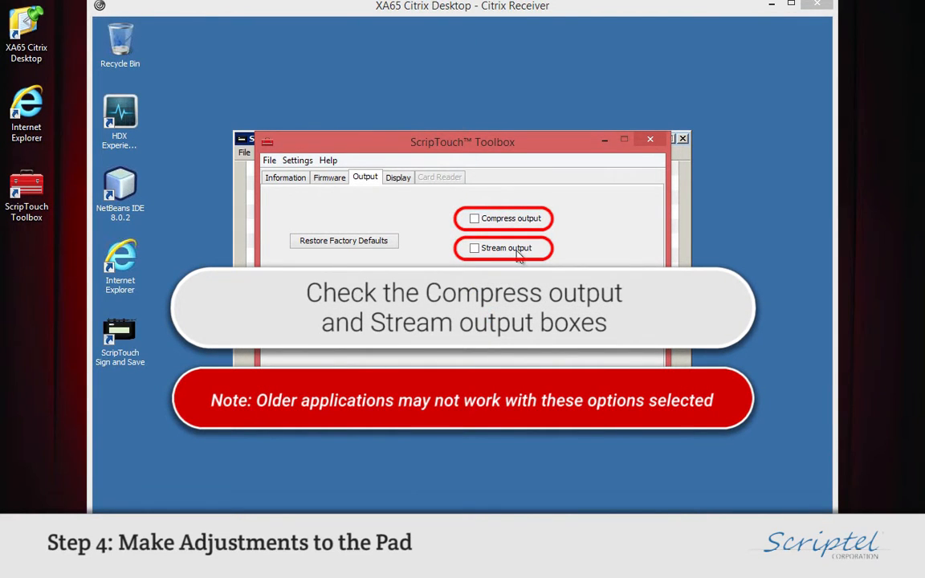
{"action": "left_click", "coordinate": [474, 247]}
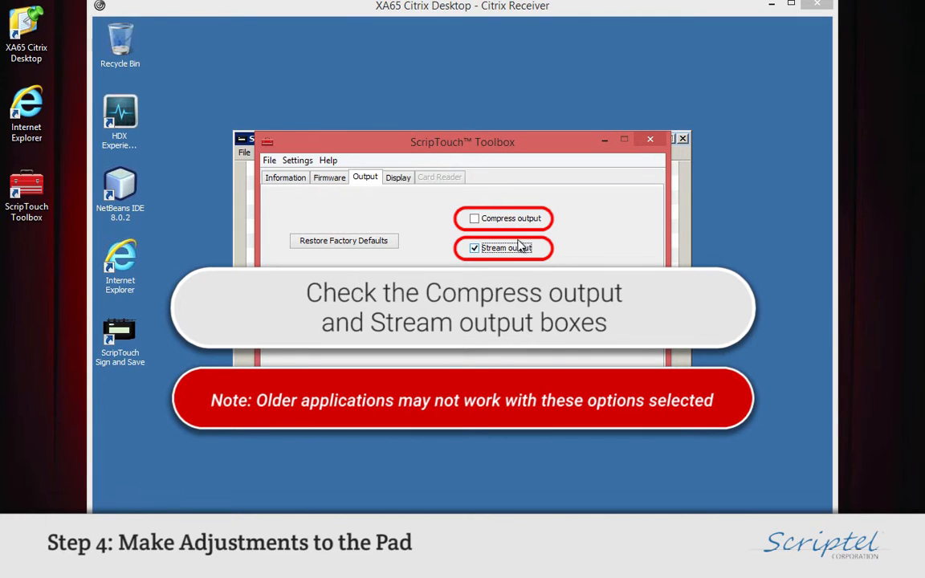
{"action": "left_click", "coordinate": [475, 218]}
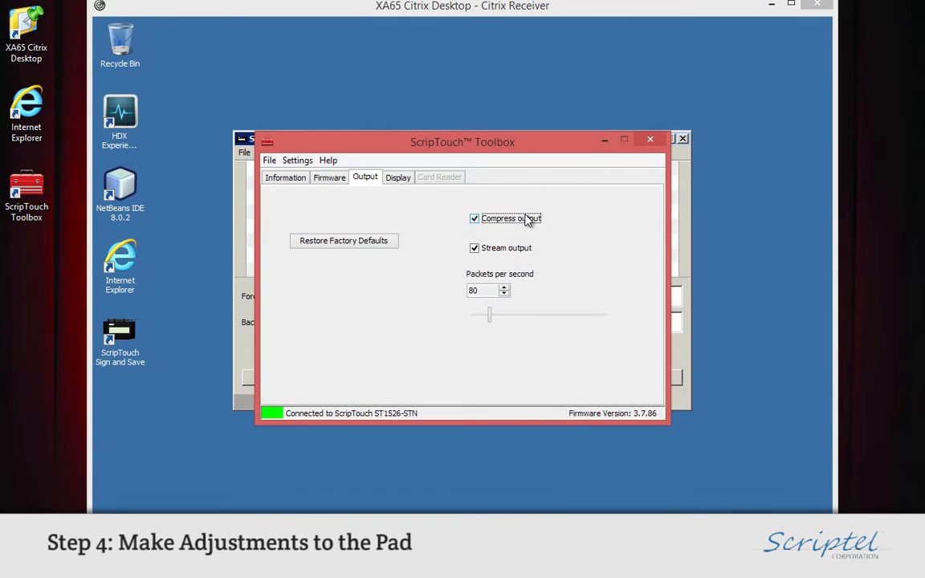